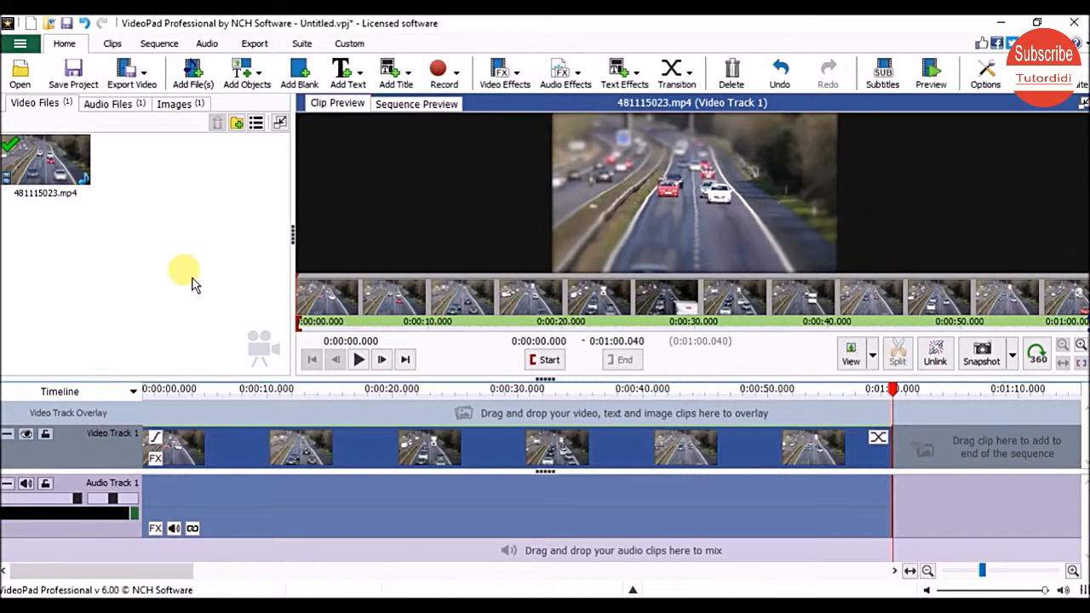
mouse_move(179, 232)
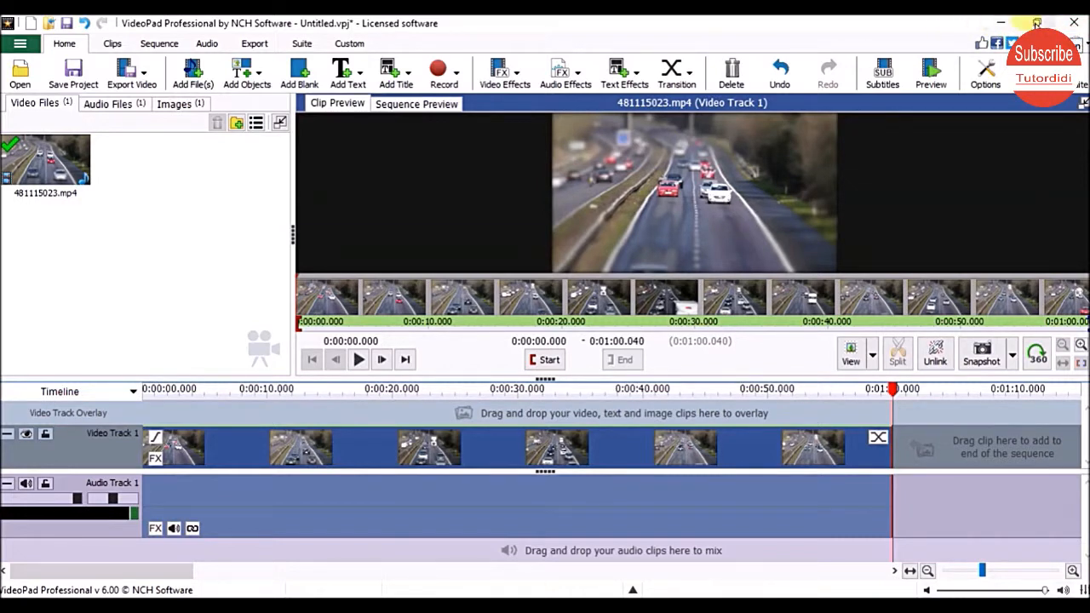
mouse_move(1072, 26)
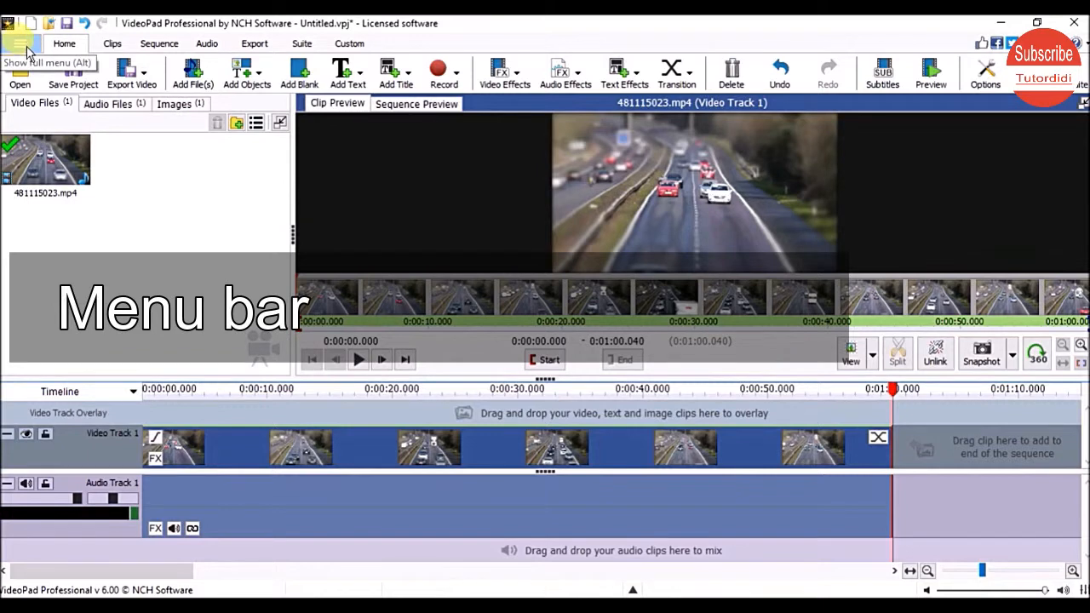
Step: Browse the hamburger full menu and its Track submenu, then close it before switching to Sequence Preview
click(17, 45)
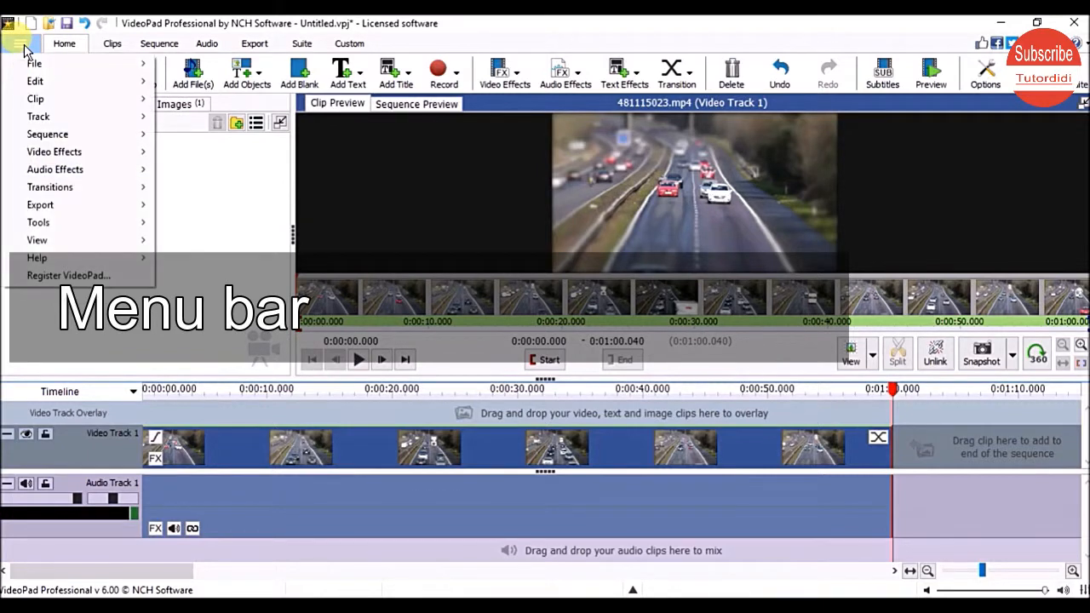
click(15, 42)
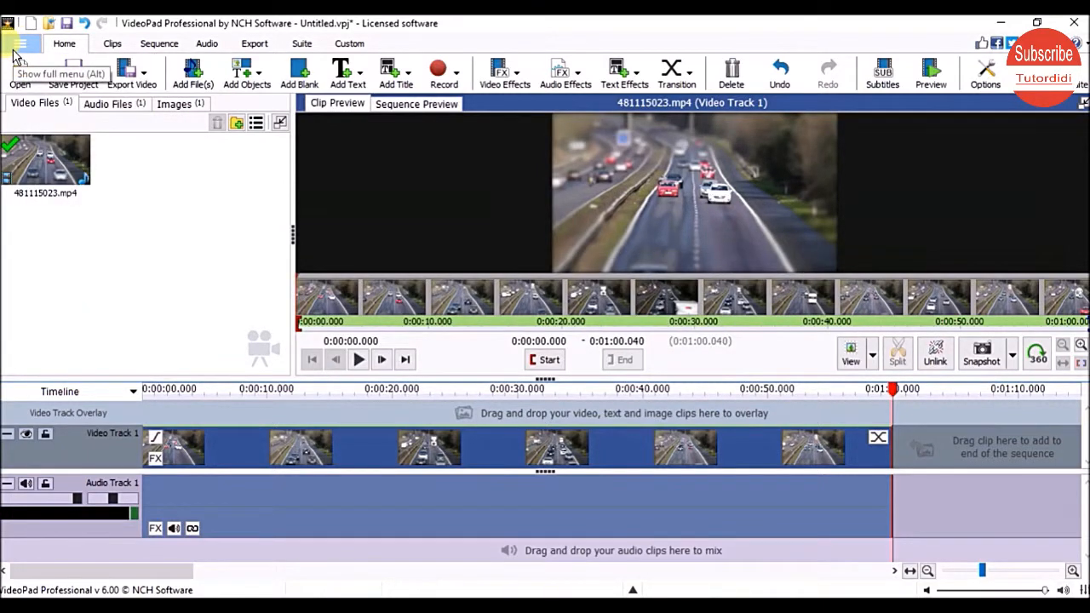
click(17, 42)
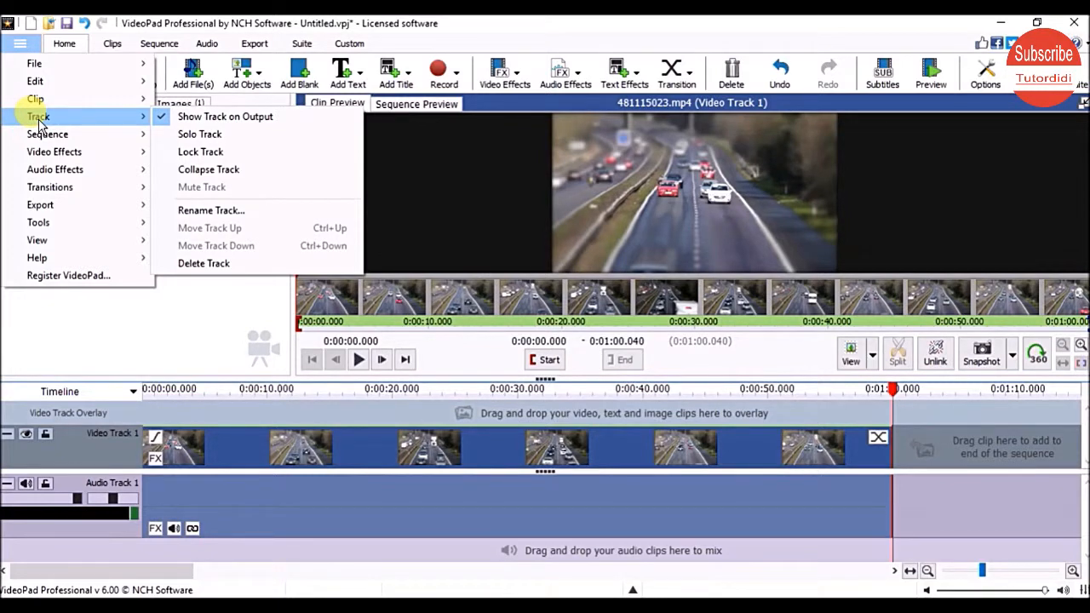
mouse_move(164, 269)
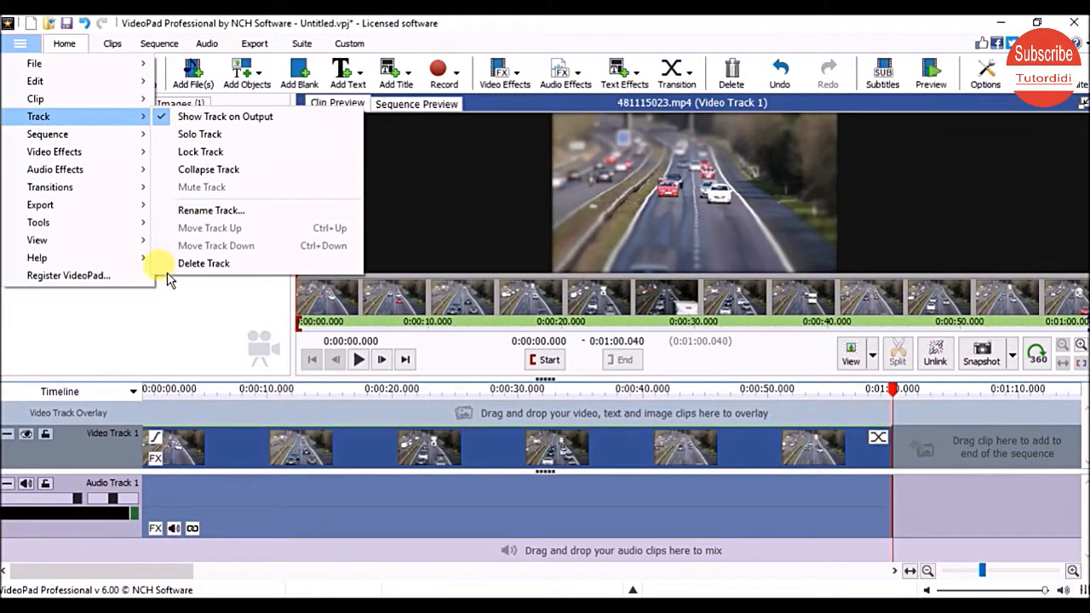
click(65, 44)
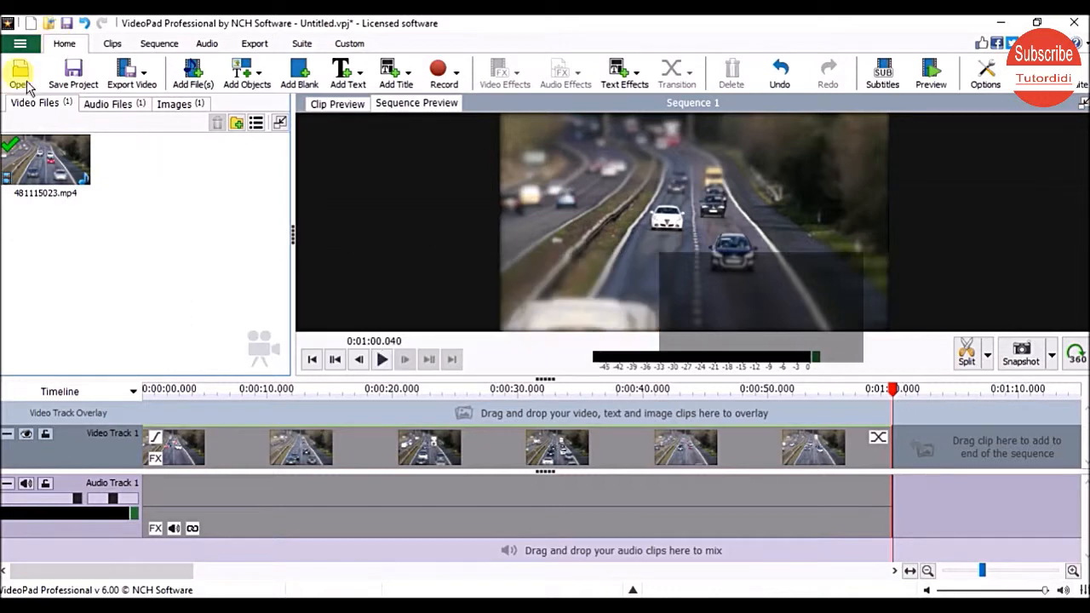
mouse_move(674, 71)
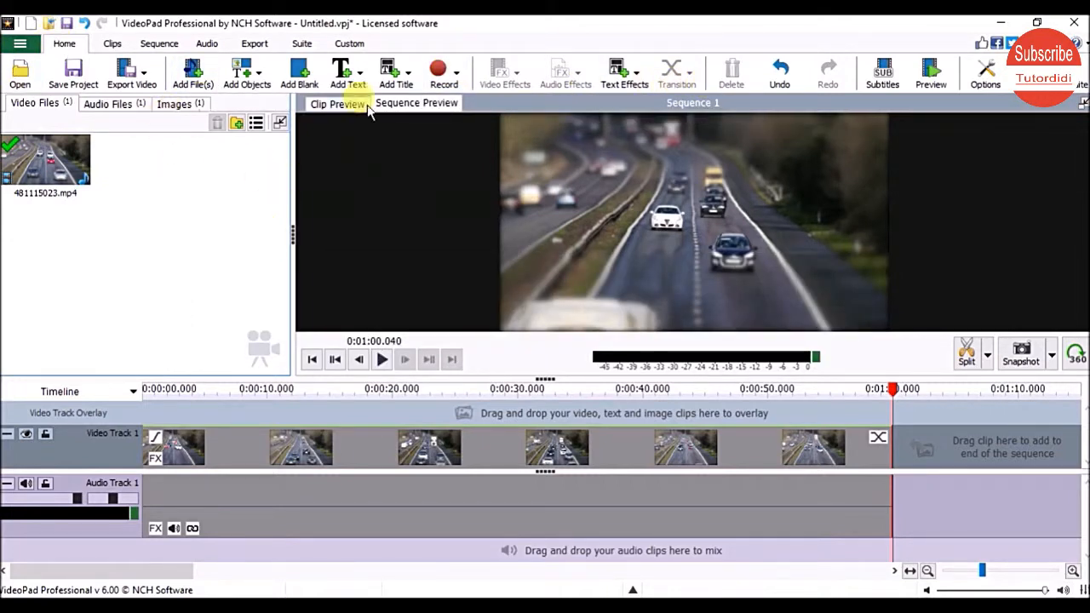
Step: Browse the Clips, Sequence and Audio ribbons, ending on Export with its burn/upload options shown
click(112, 45)
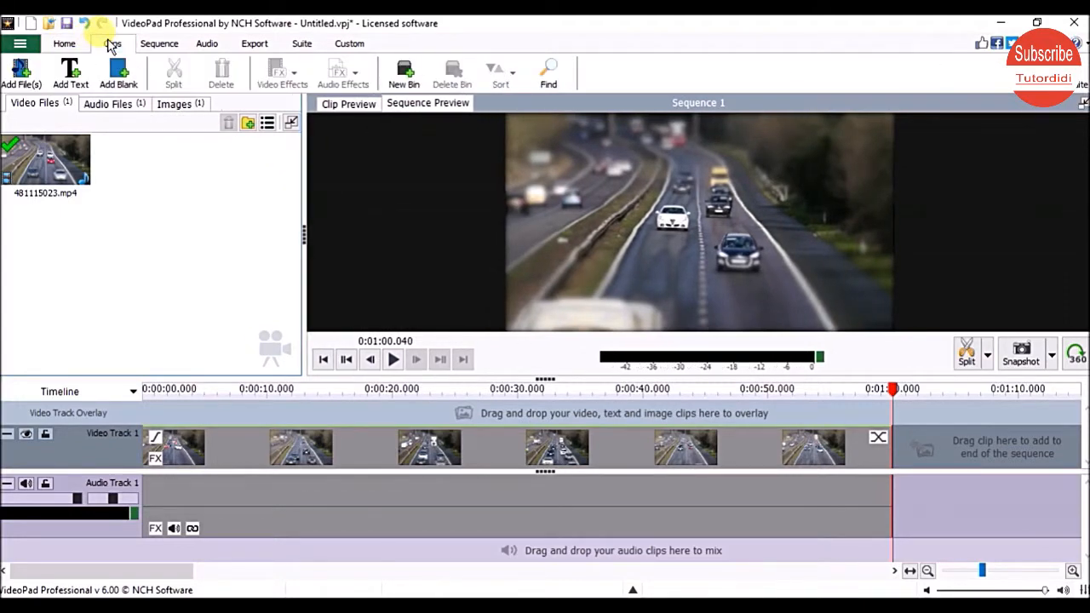
click(160, 44)
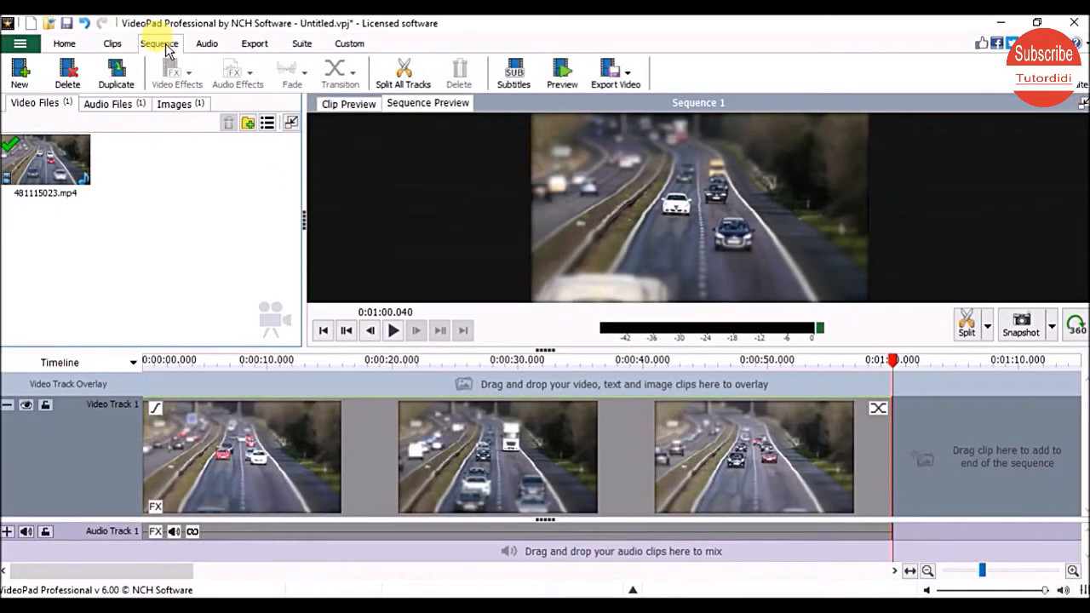
click(206, 44)
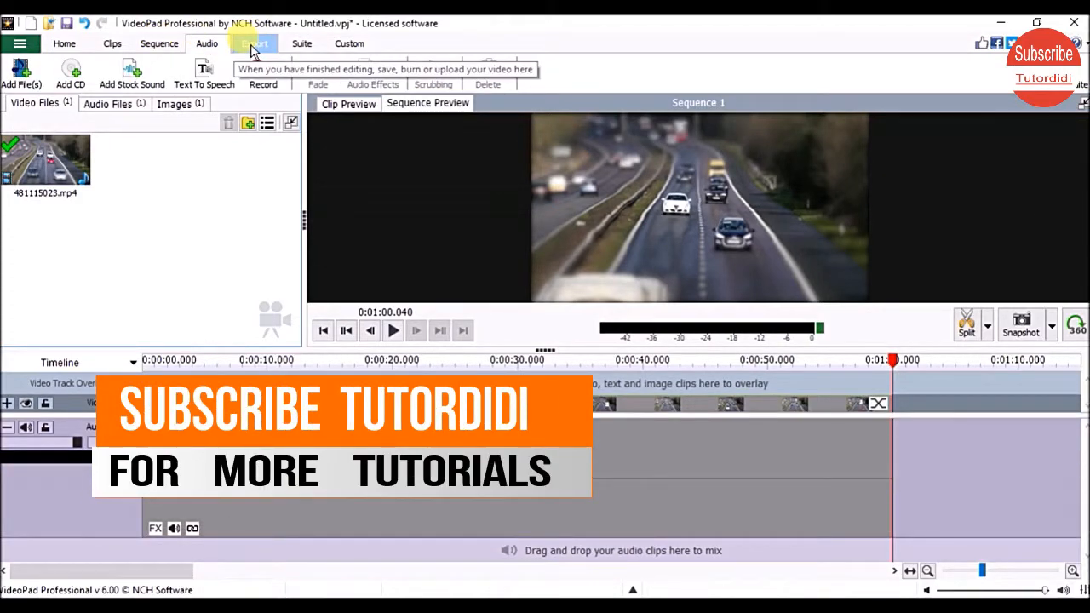
click(252, 44)
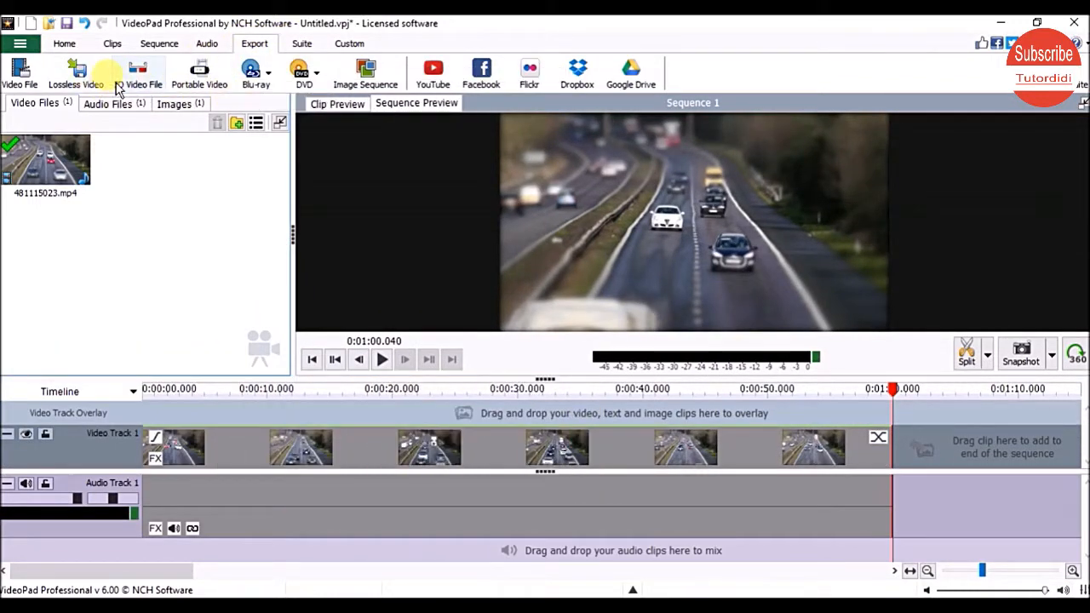
mouse_move(255, 71)
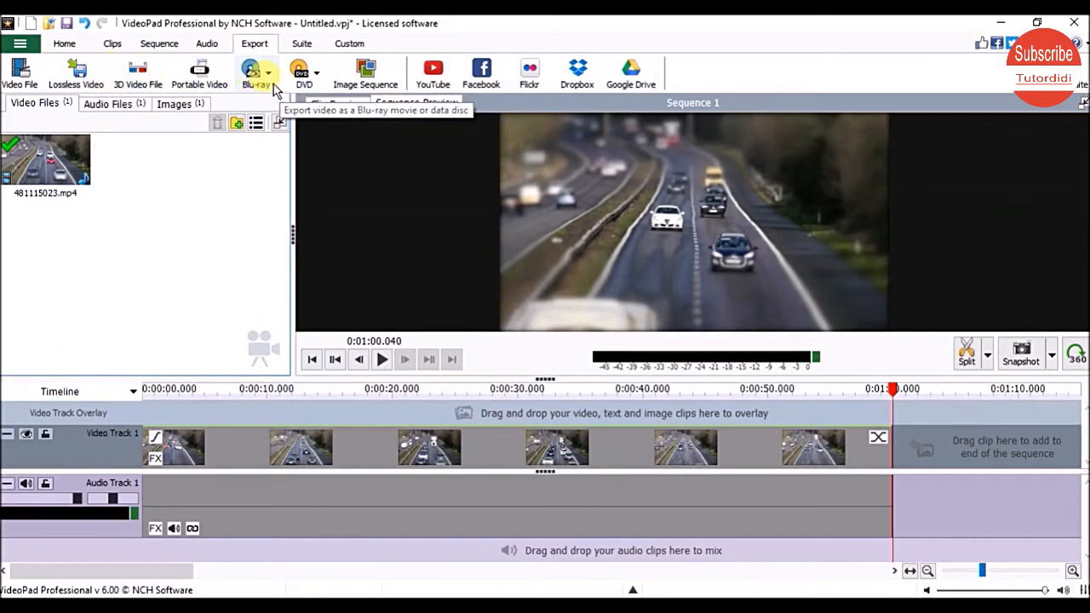
mouse_move(480, 71)
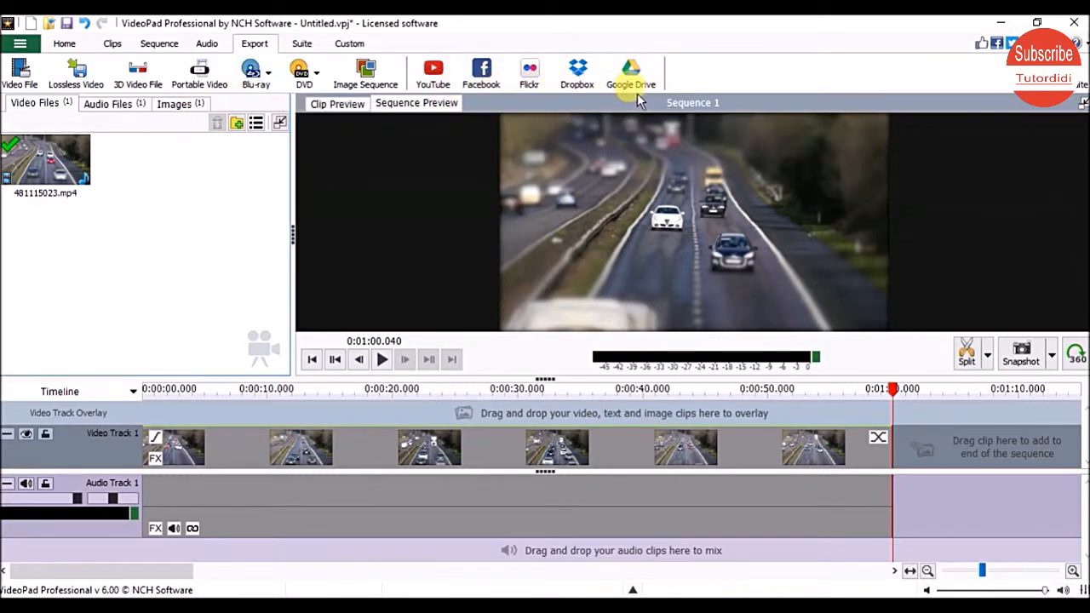
mouse_move(301, 44)
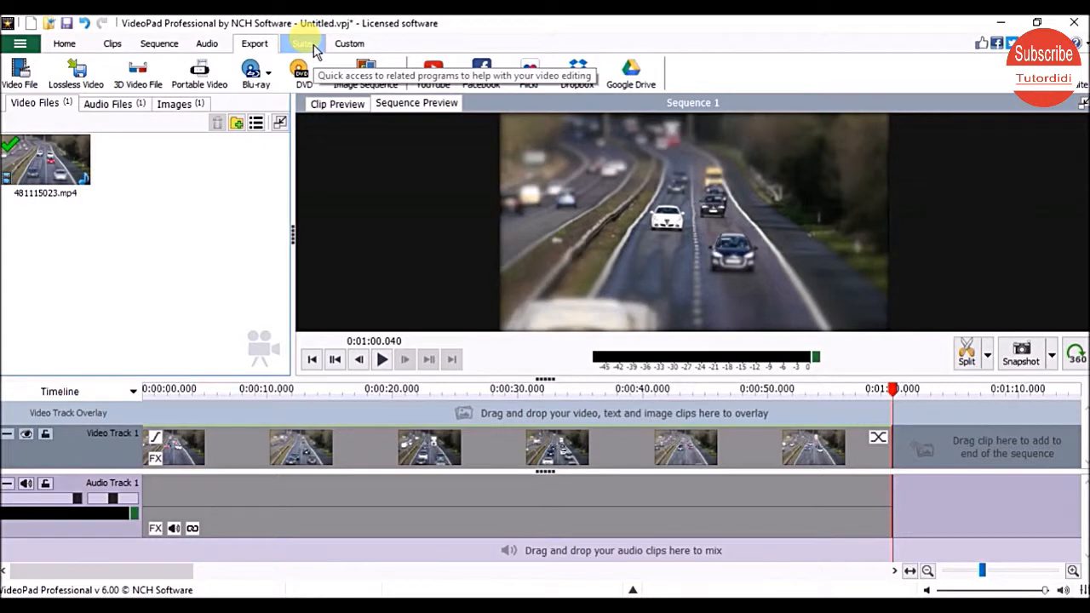
Step: View the Suite tab's related NCH programs, then show the nearly empty Custom toolbar page
click(302, 44)
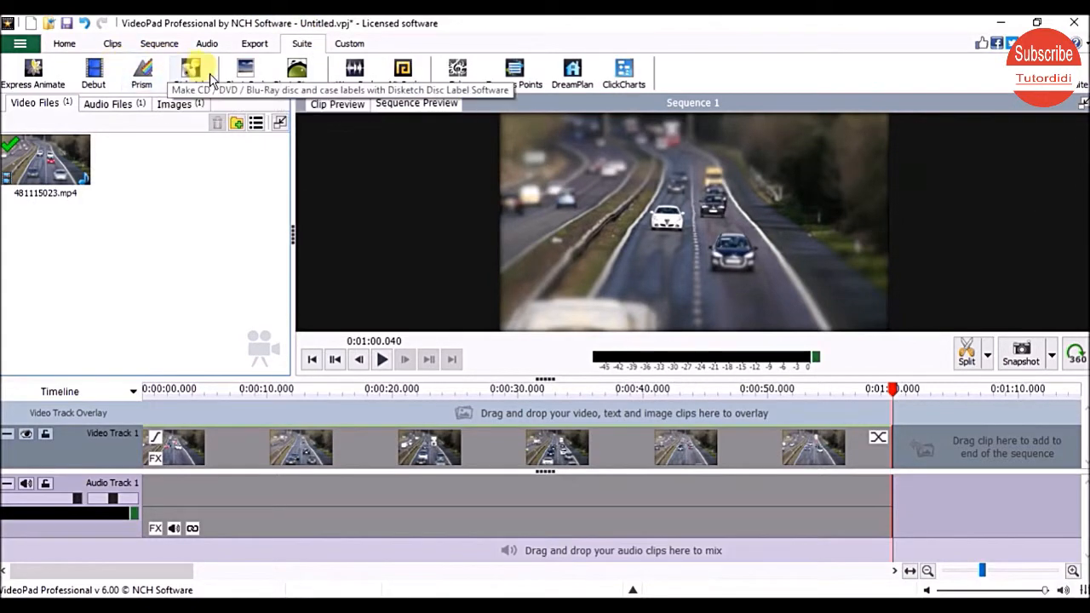
mouse_move(735, 72)
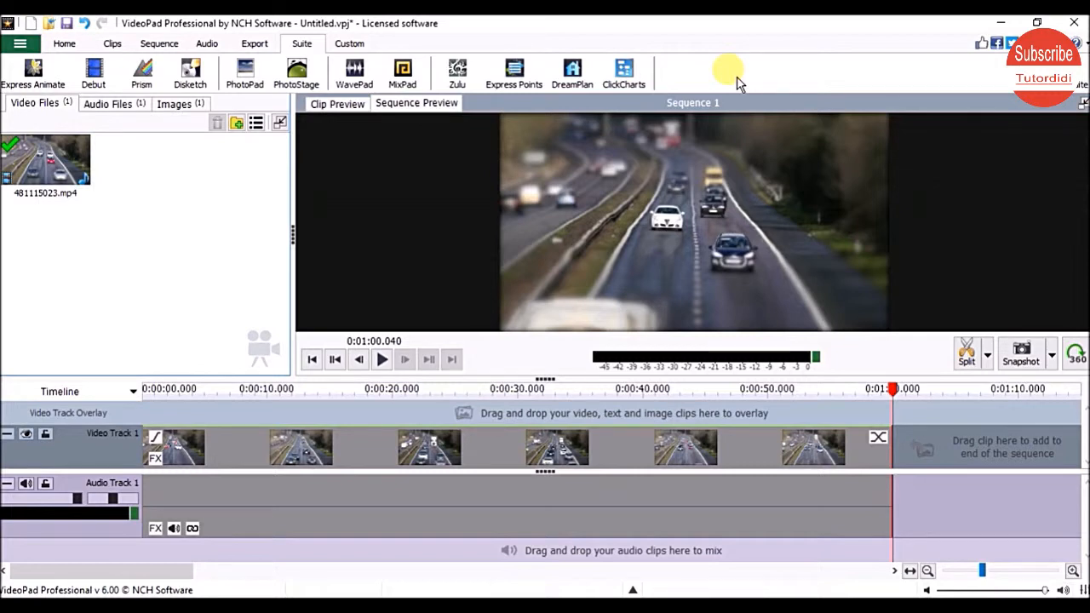
mouse_move(350, 45)
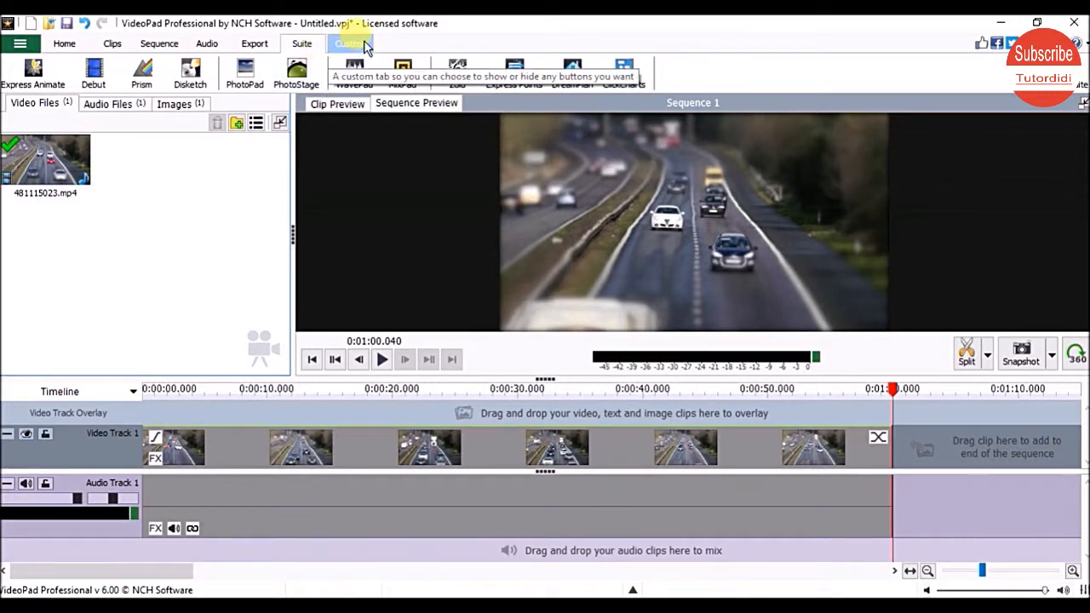
click(349, 45)
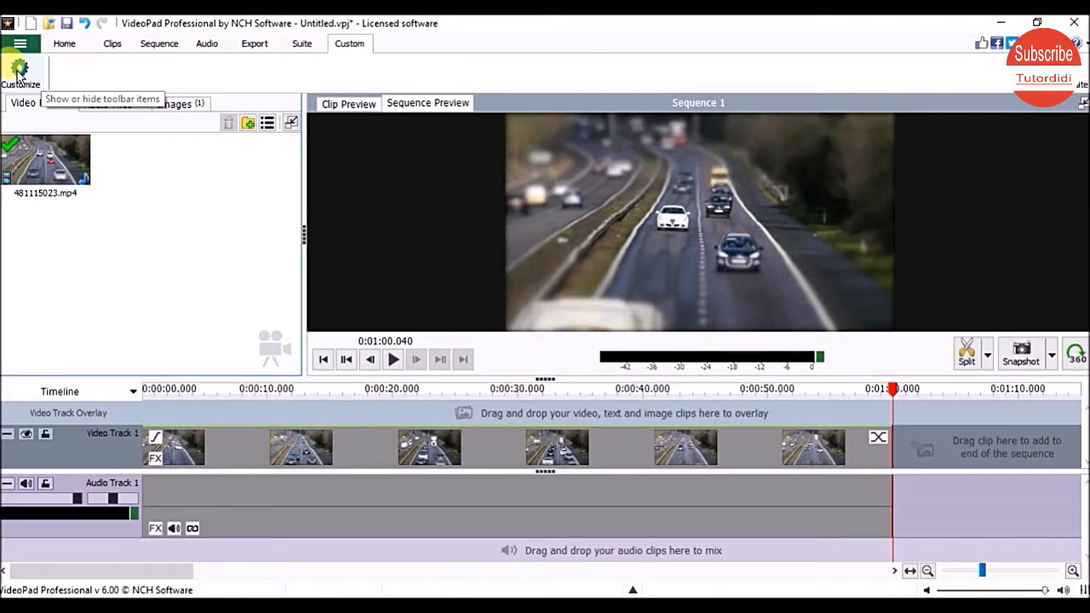
Step: Add Open, Add File(s), Add Blank, Record, Video Effects, Audio Effects and Transition to the custom toolbar
click(24, 66)
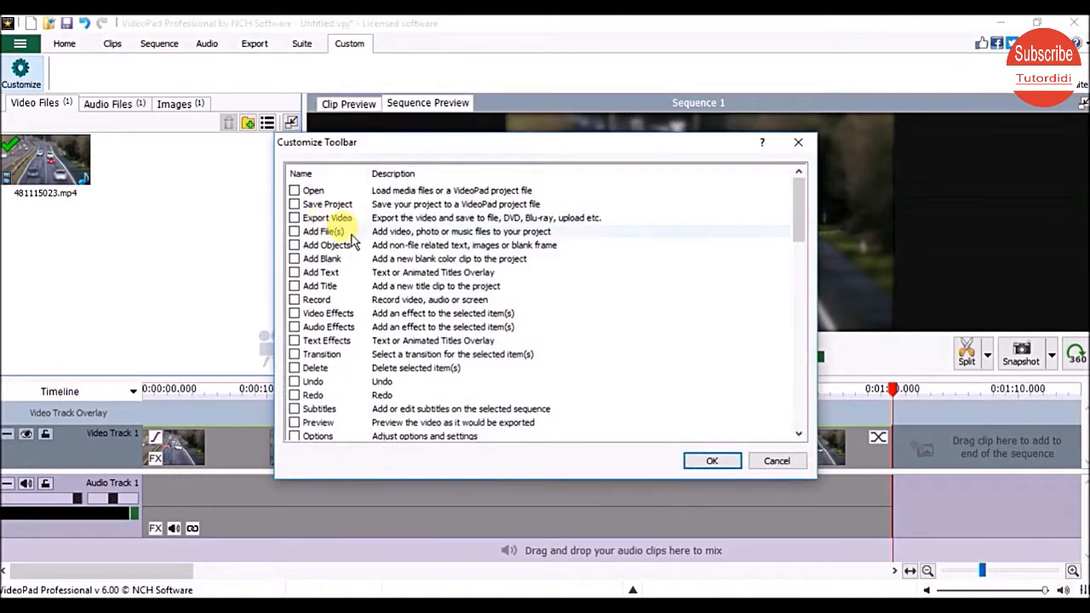
click(292, 191)
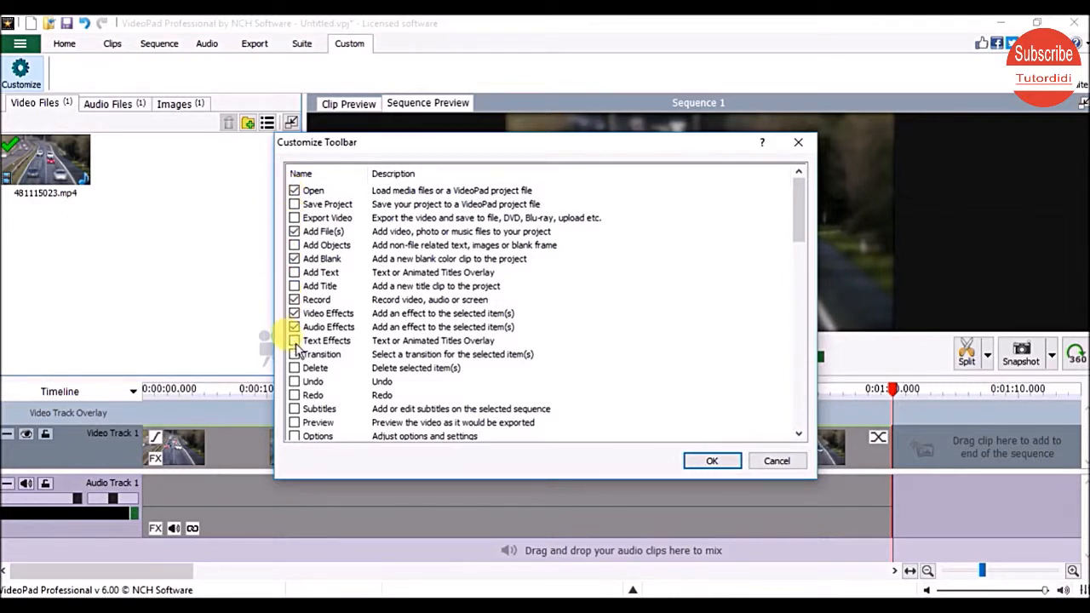
click(295, 354)
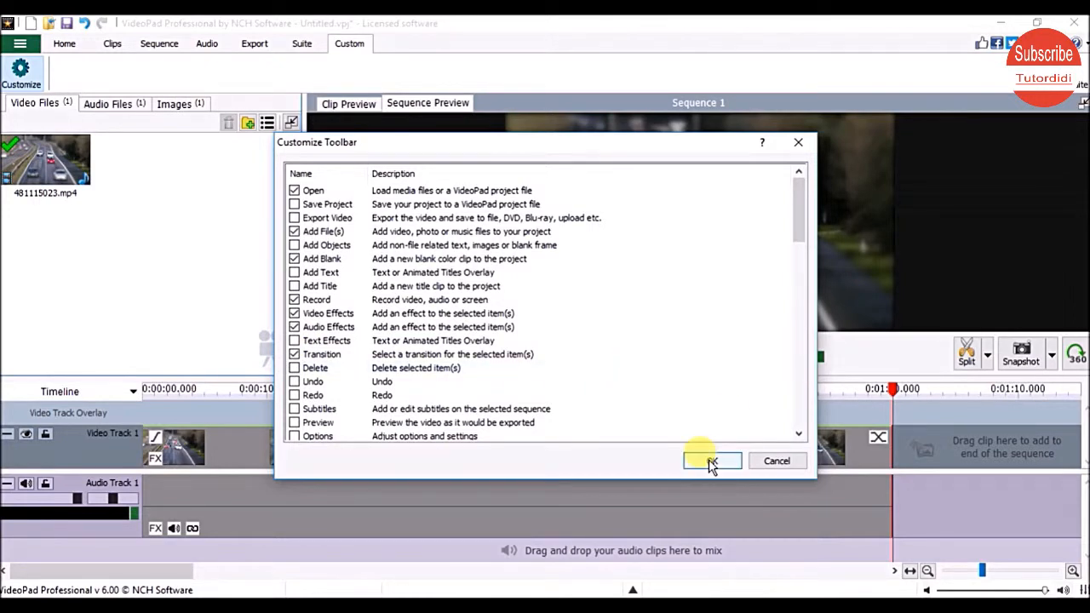
click(711, 460)
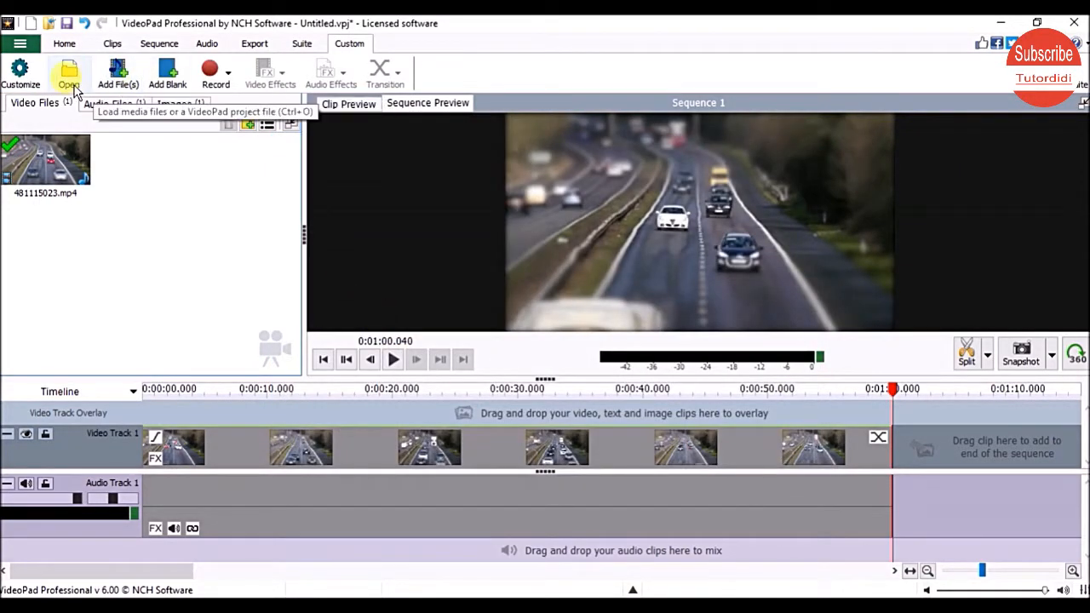
mouse_move(20, 65)
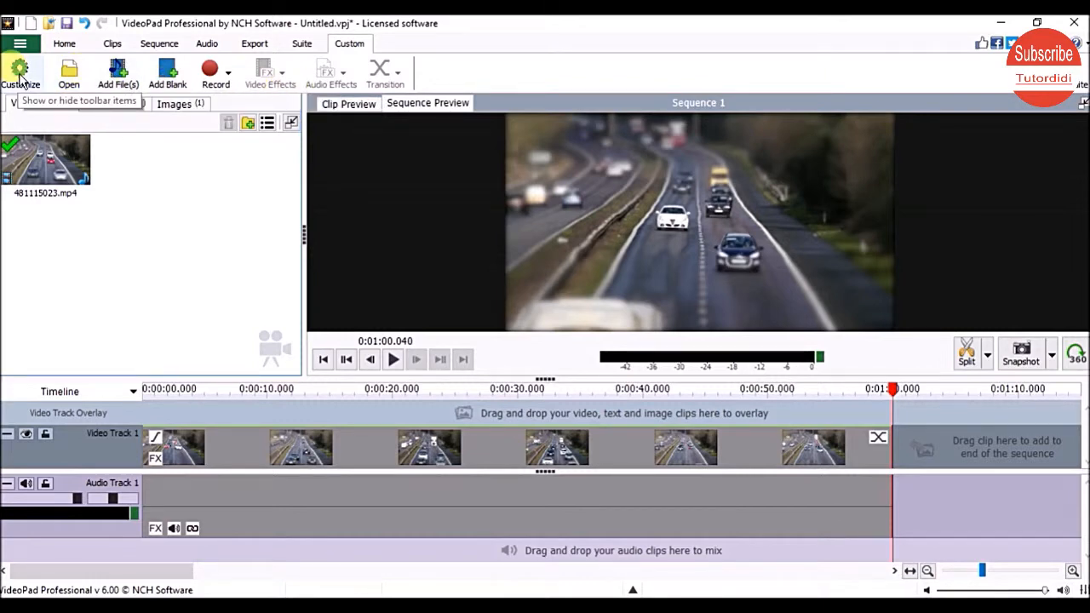
click(20, 66)
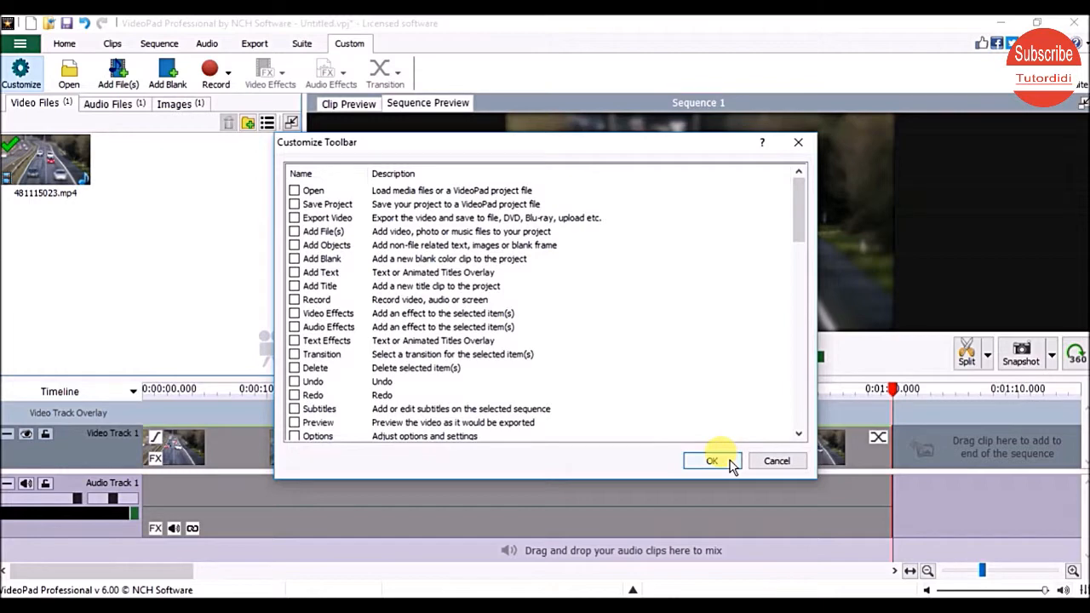
Step: Confirm the emptied Customize Toolbar list so the custom tab holds no buttons
click(712, 459)
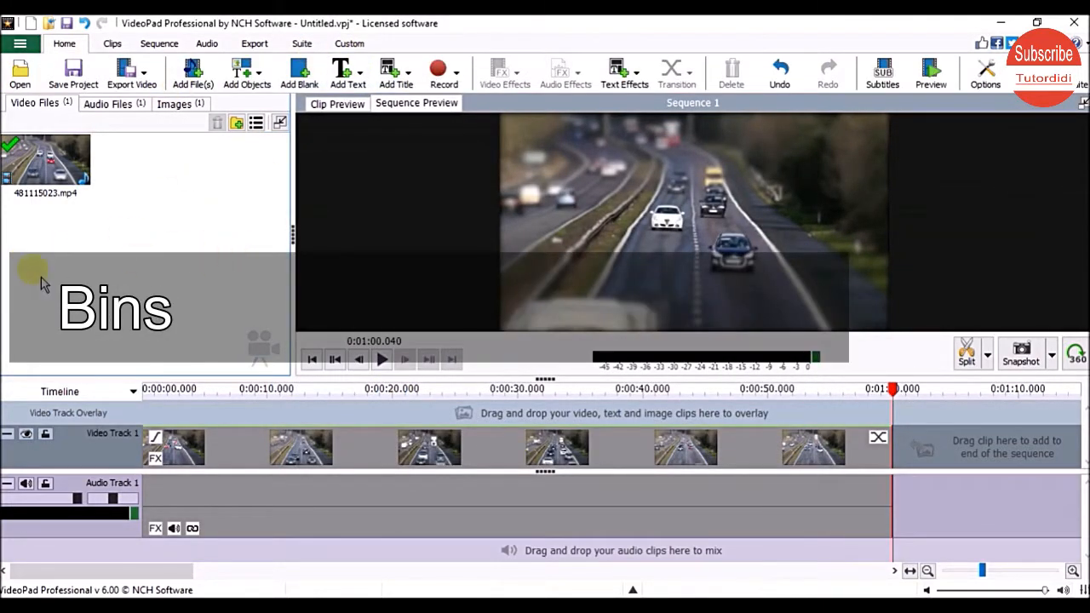
mouse_move(262, 306)
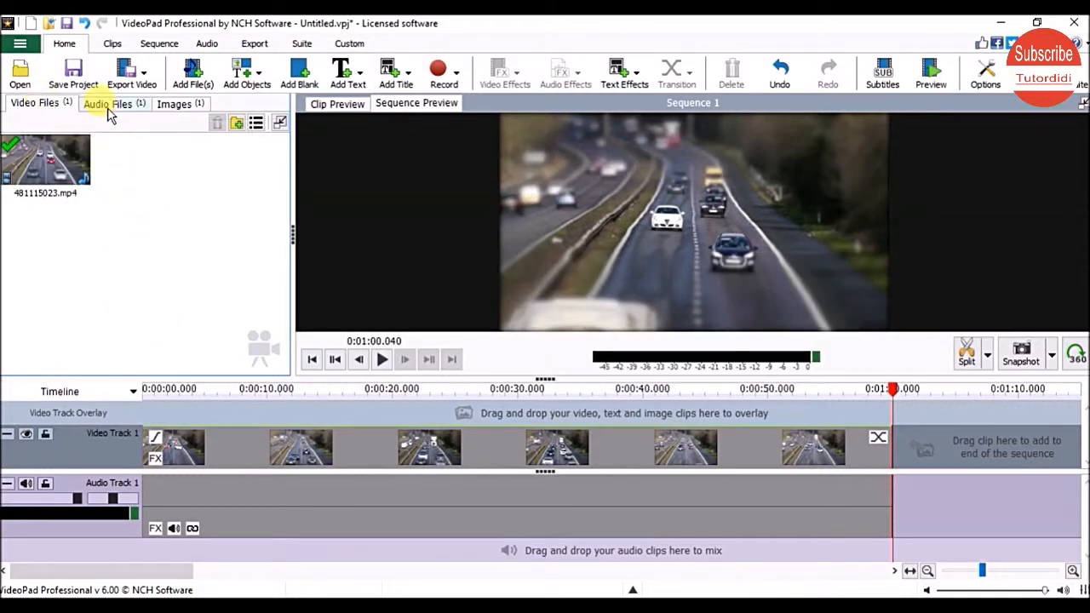
click(173, 104)
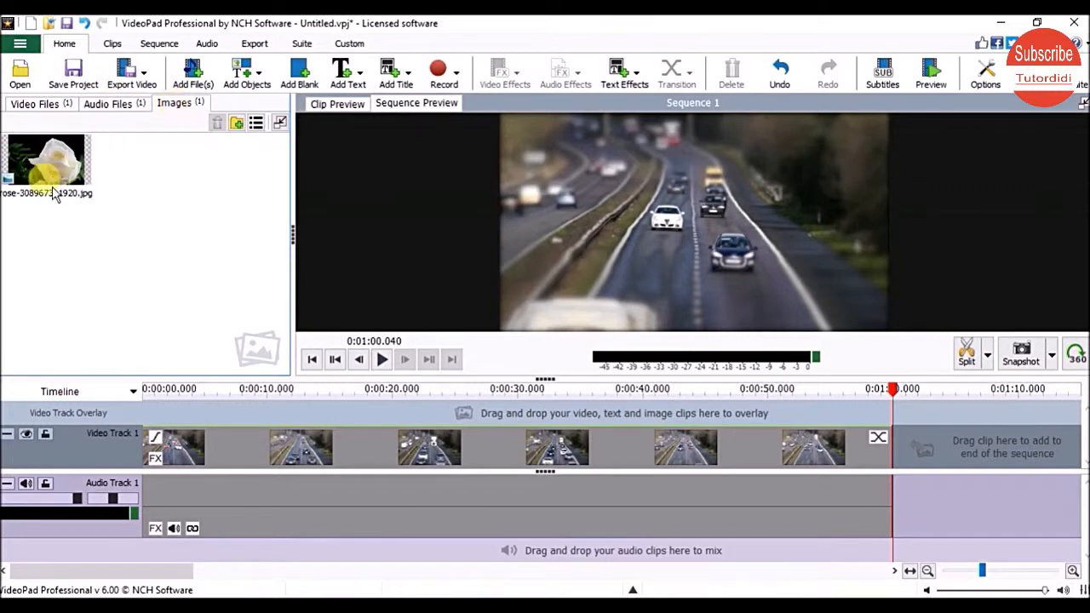
click(105, 104)
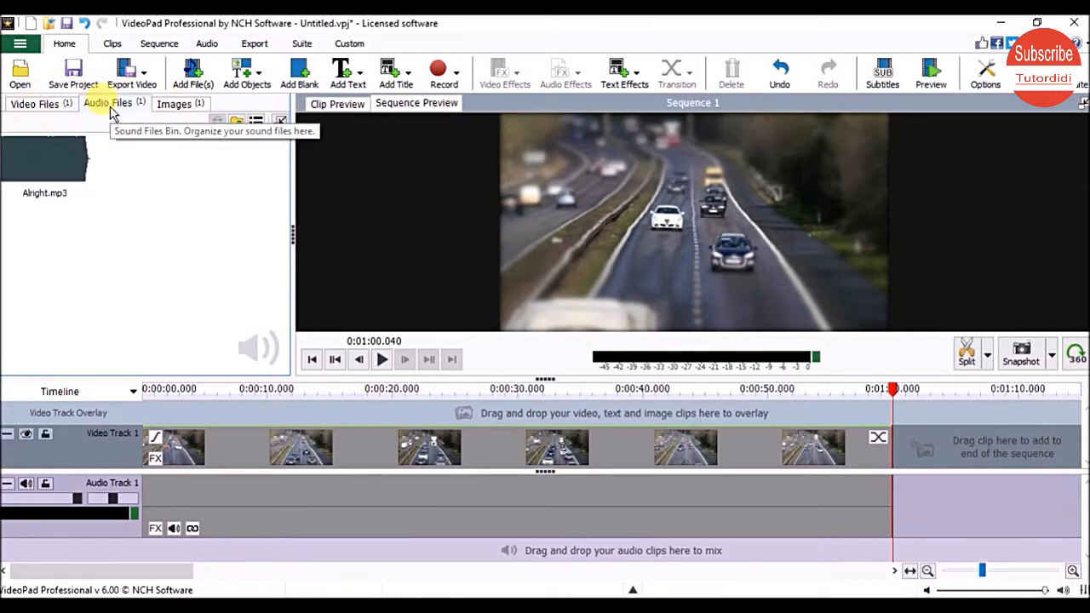
click(26, 104)
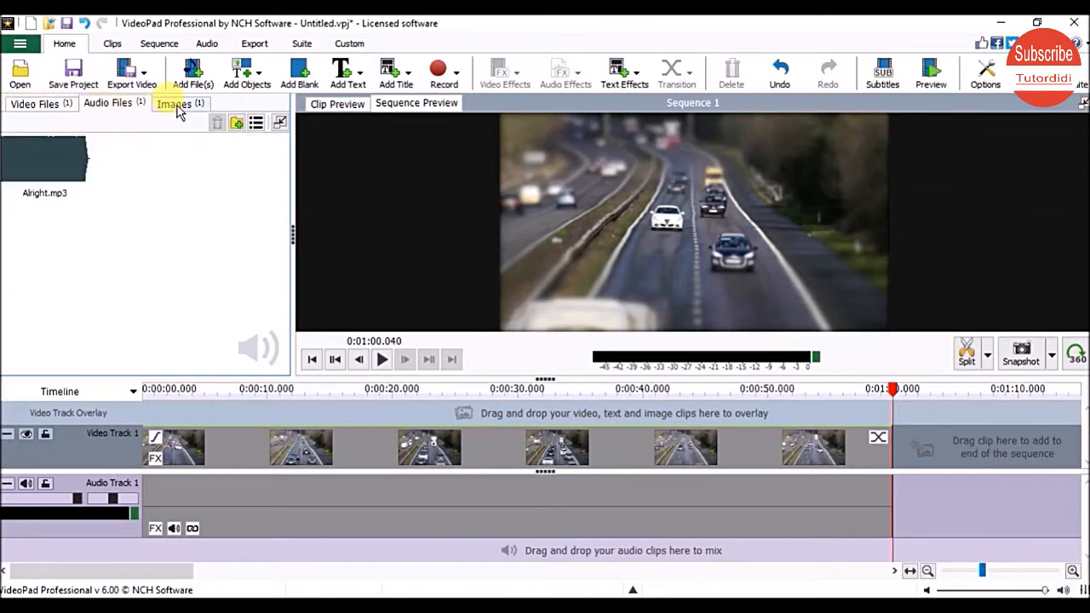
click(34, 104)
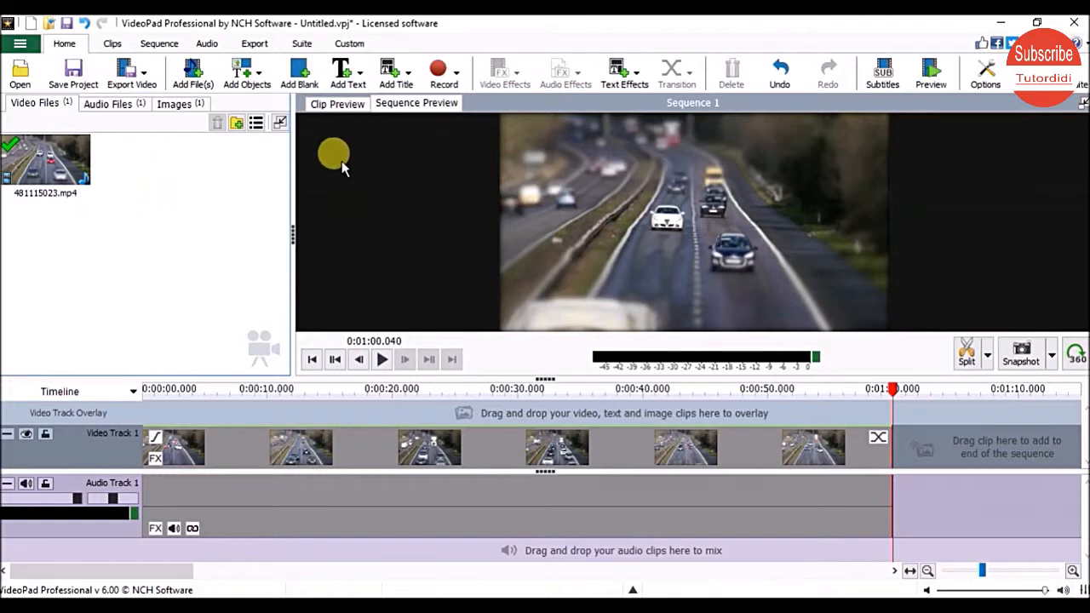
Step: Play the traffic sequence from the start, then load the Video Track 1 traffic clip in Clip Preview
click(337, 104)
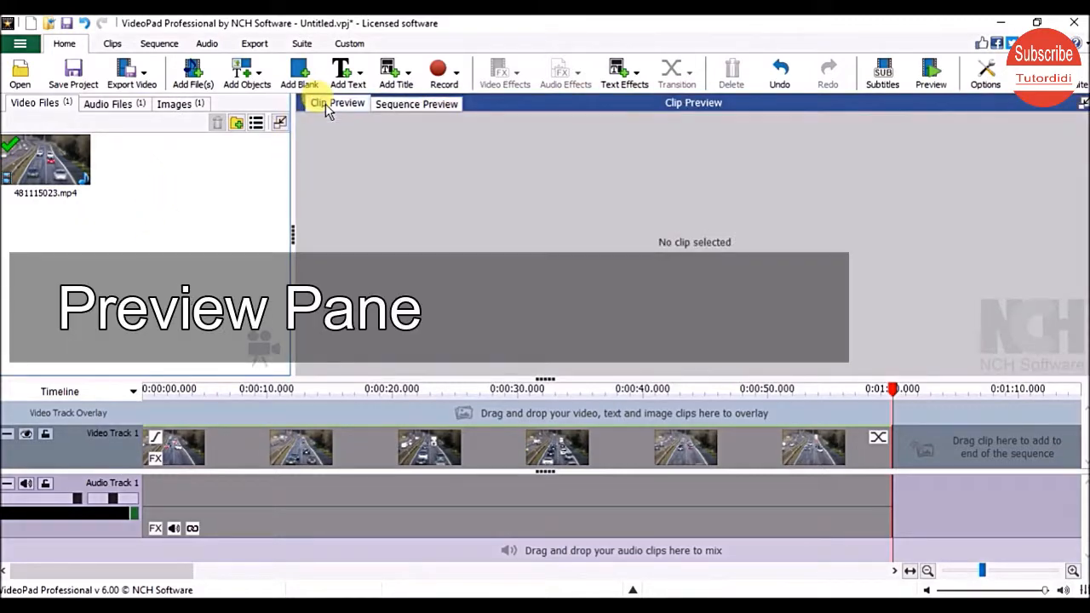
click(415, 104)
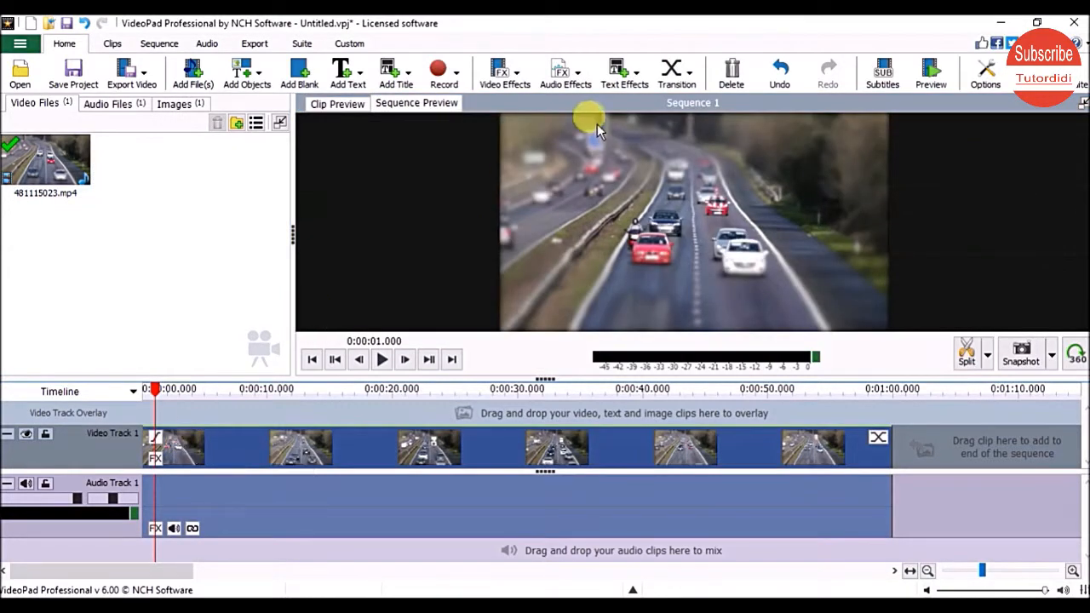
mouse_move(535, 151)
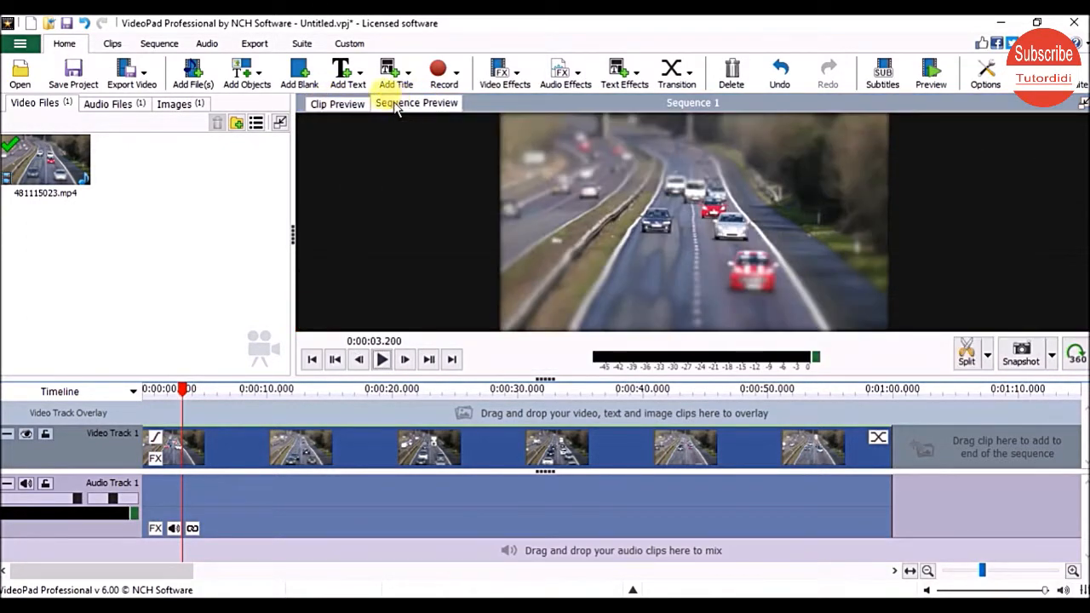
click(338, 103)
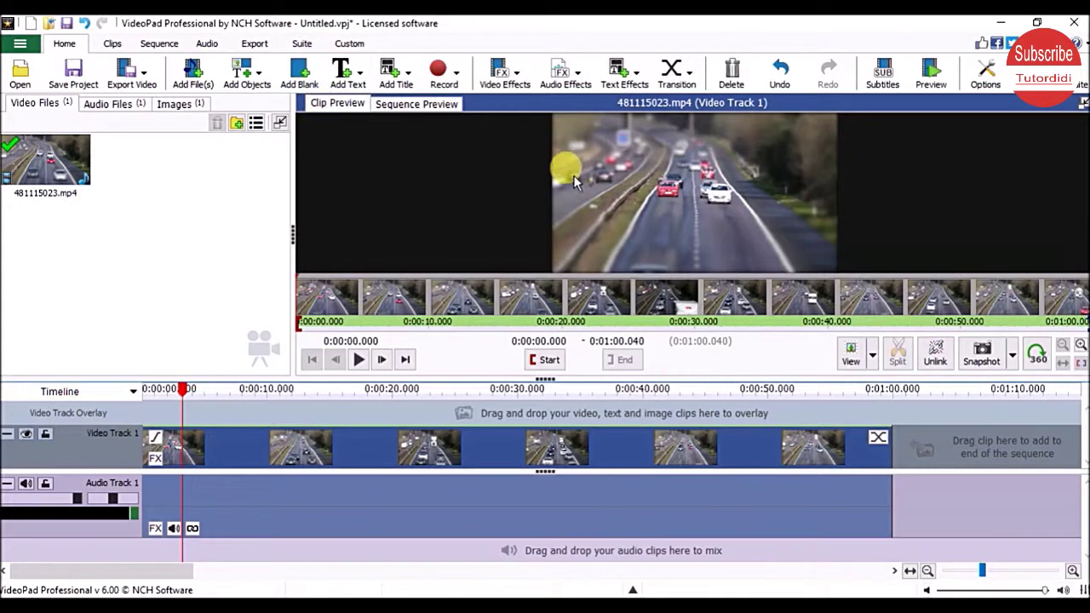
mouse_move(416, 104)
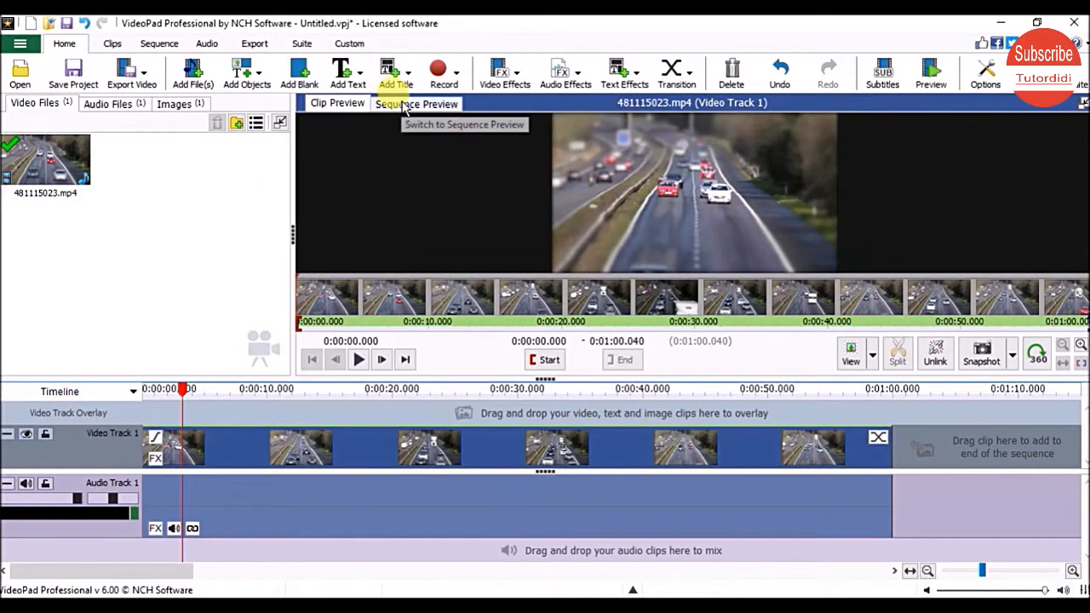
mouse_move(258, 225)
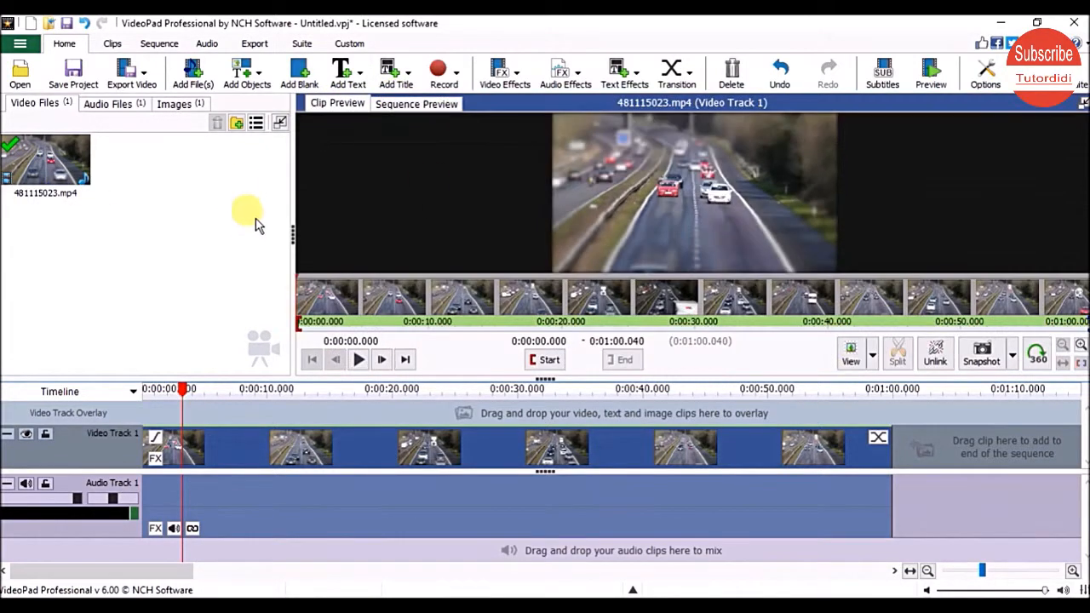
mouse_move(279, 122)
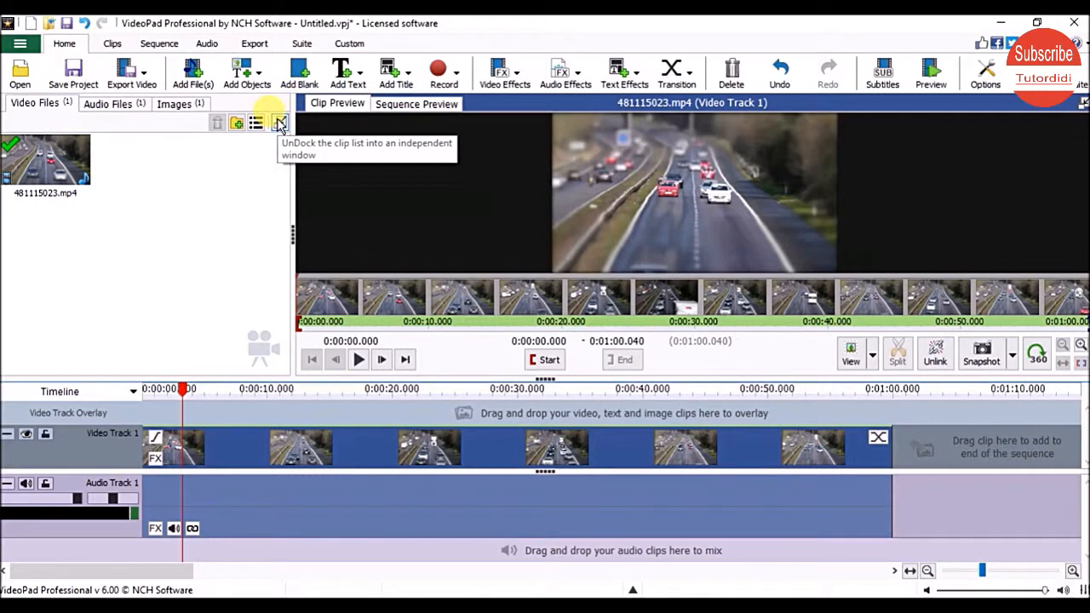
Step: Float the Clip Preview as a separate window, move it, and dock it back
click(281, 123)
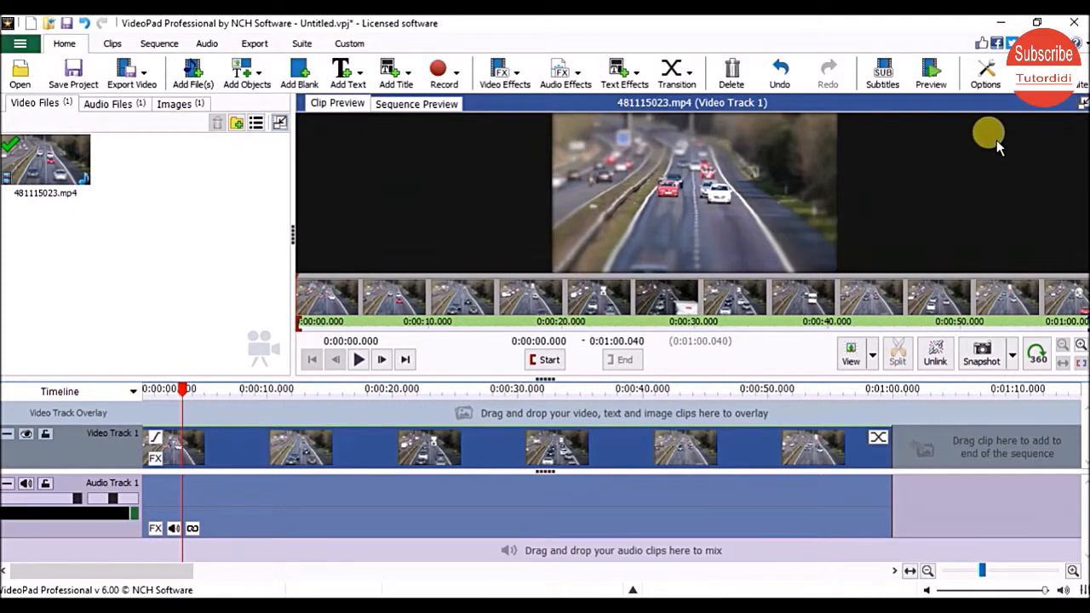
mouse_move(1087, 150)
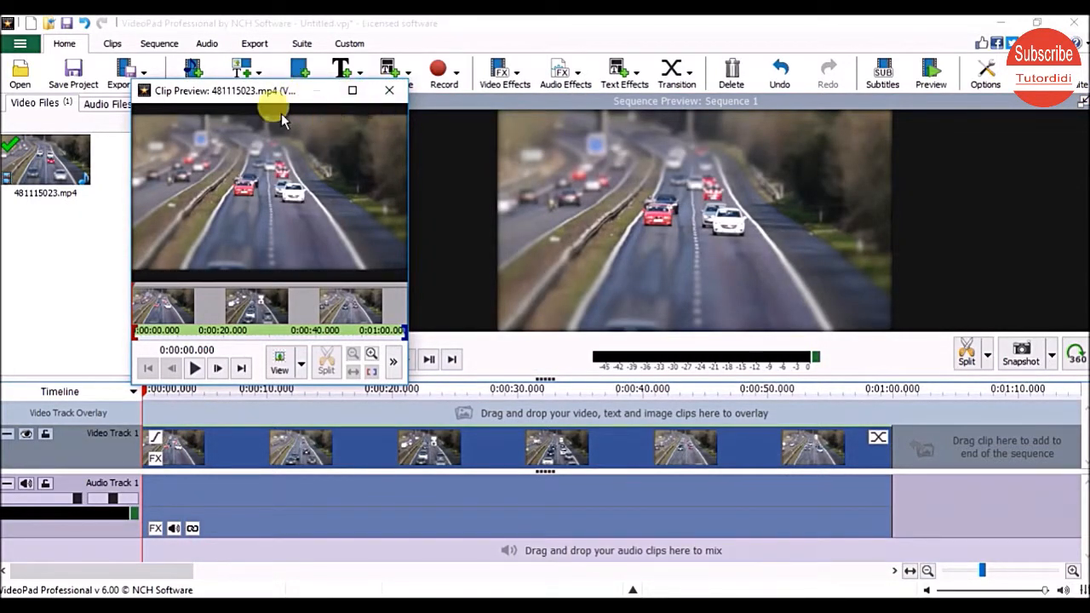
drag(269, 92, 440, 109)
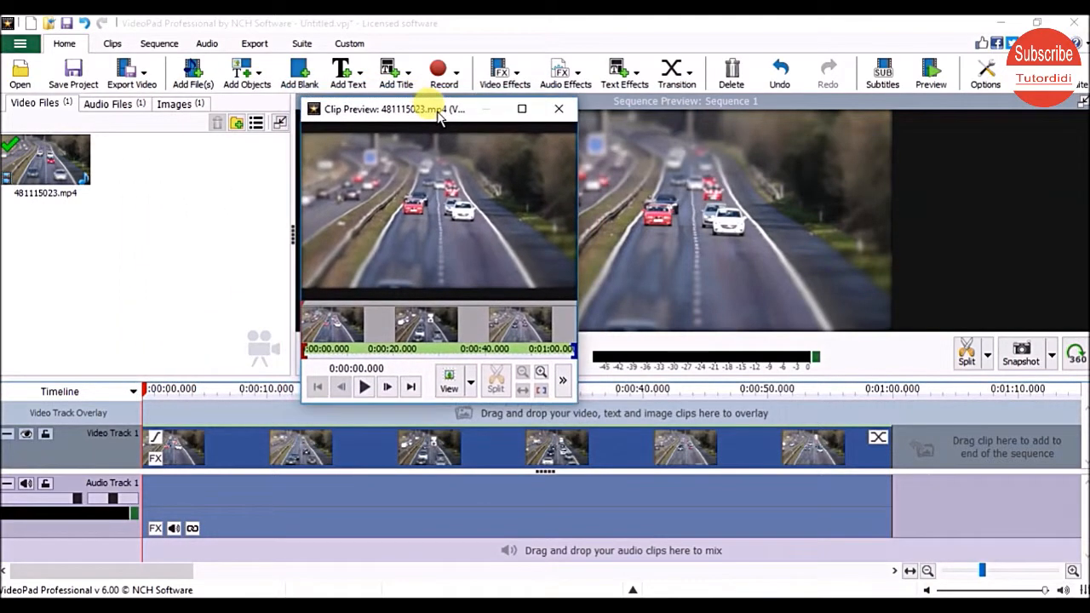
click(521, 109)
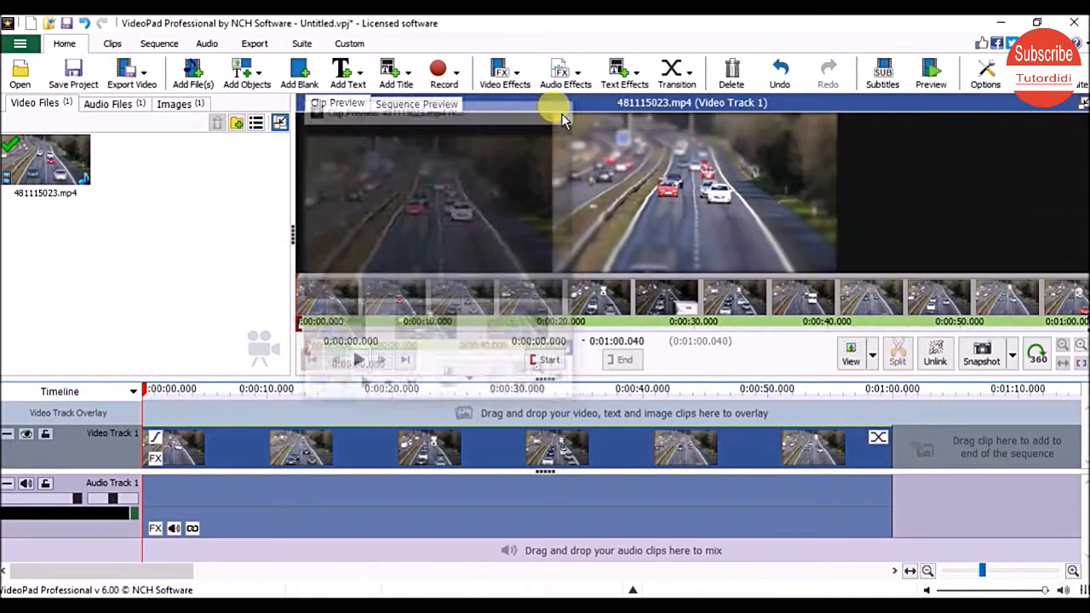
Step: Float the Sequence Preview as its own window and dock it back, leaving it showing
click(415, 104)
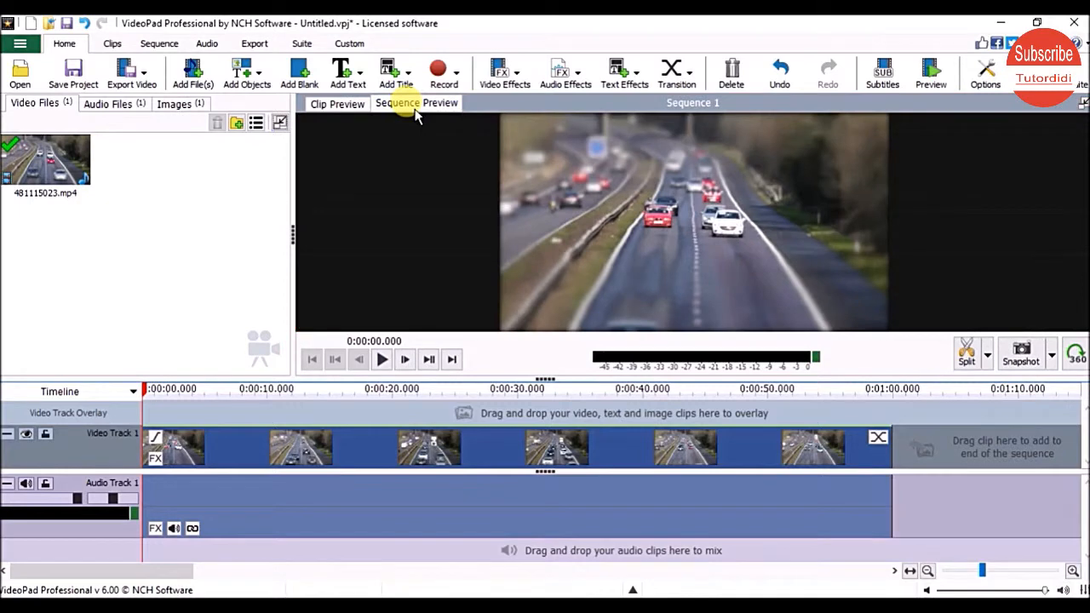
mouse_move(1076, 110)
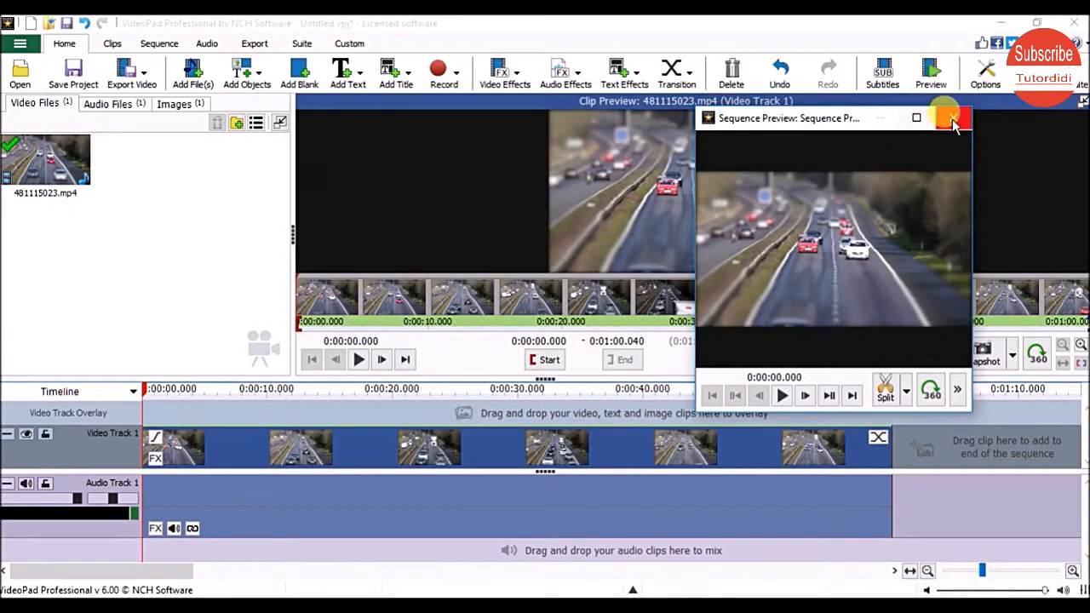
click(953, 119)
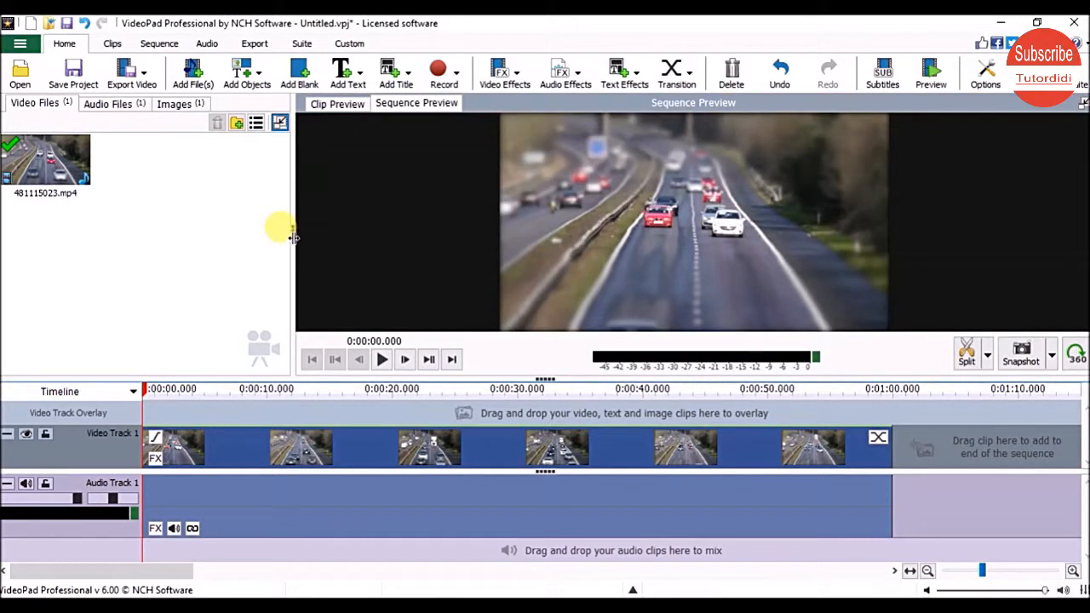
mouse_move(283, 229)
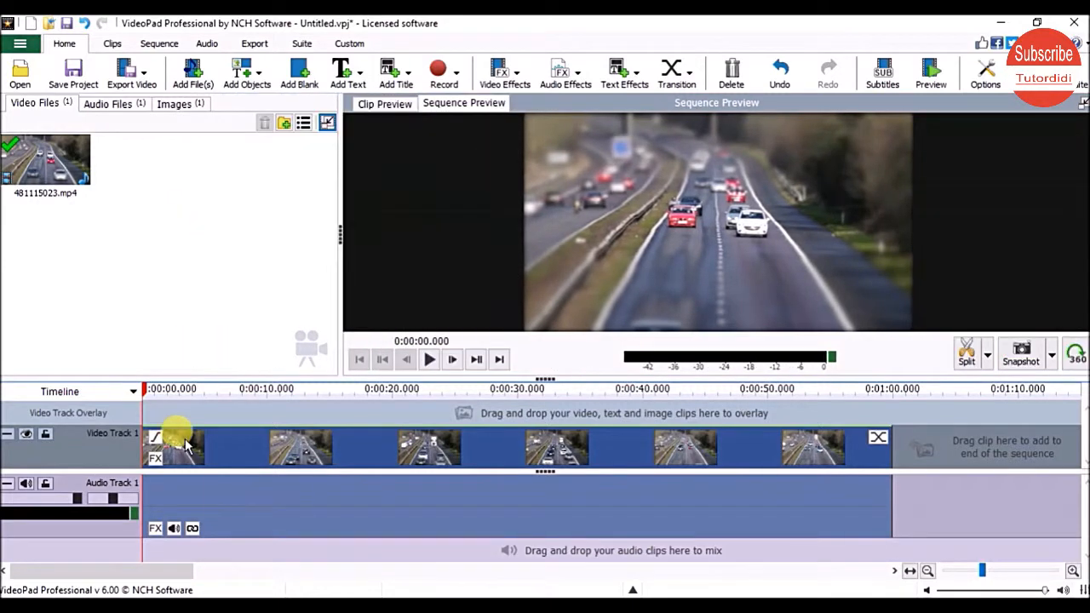
mouse_move(239, 410)
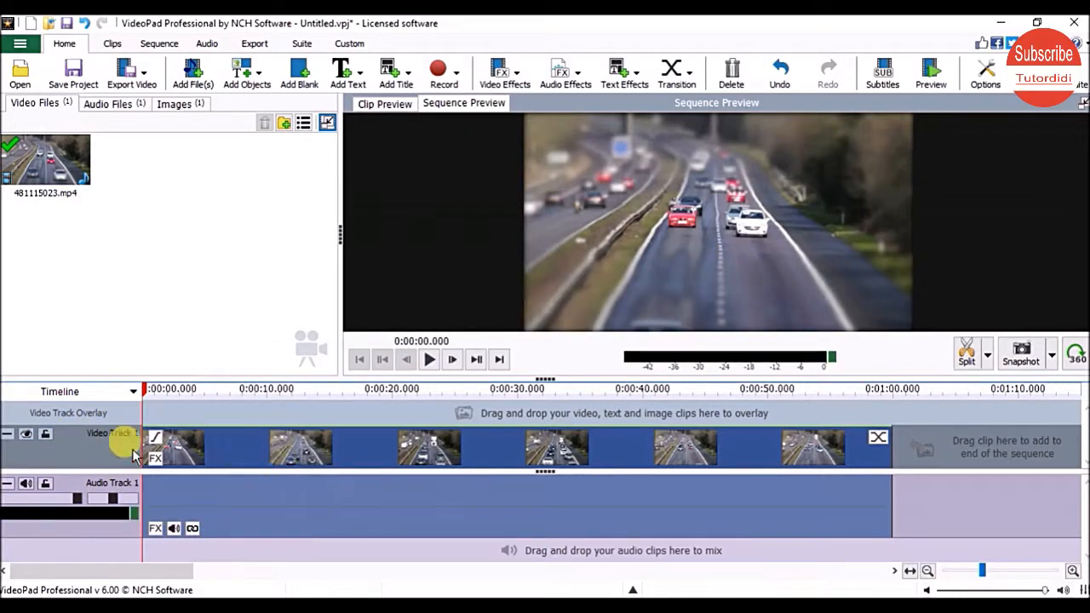
mouse_move(207, 446)
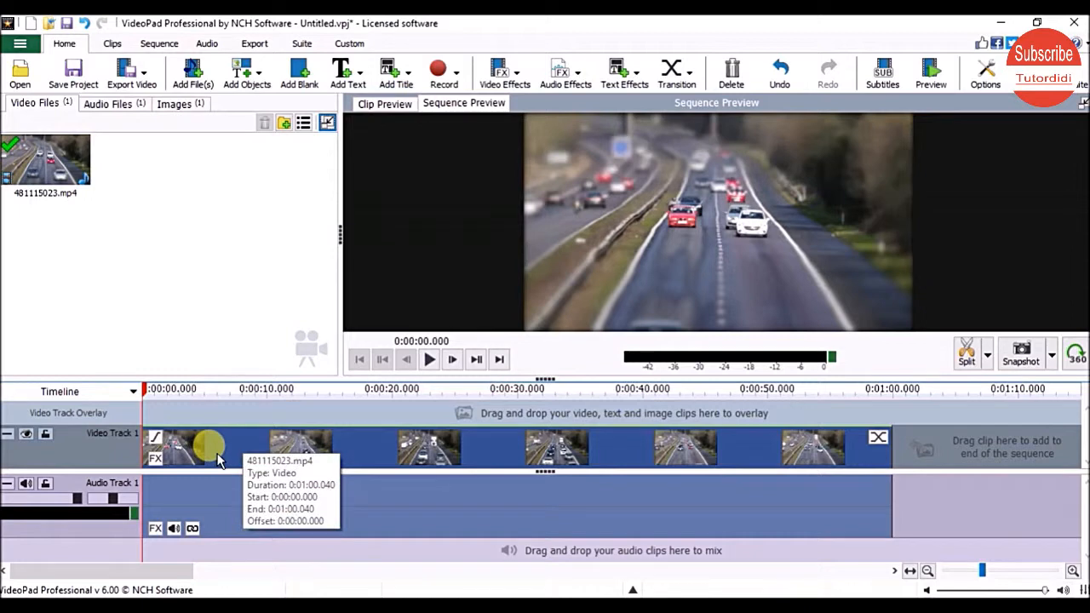
mouse_move(242, 512)
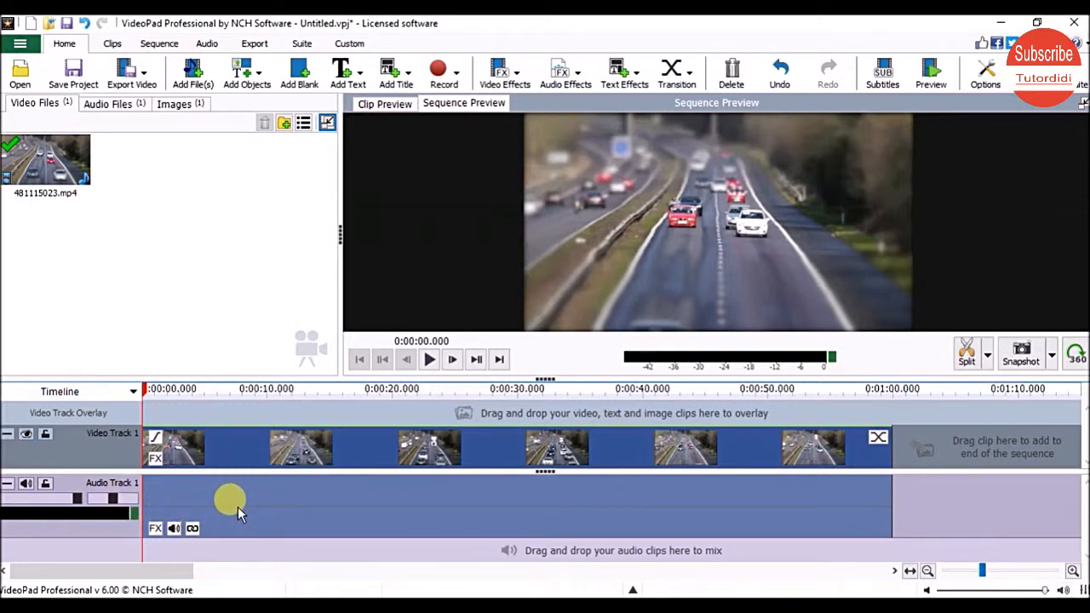
Step: Drag the bins/preview splitter so the media files panel widens and the preview narrows
drag(230, 500, 189, 501)
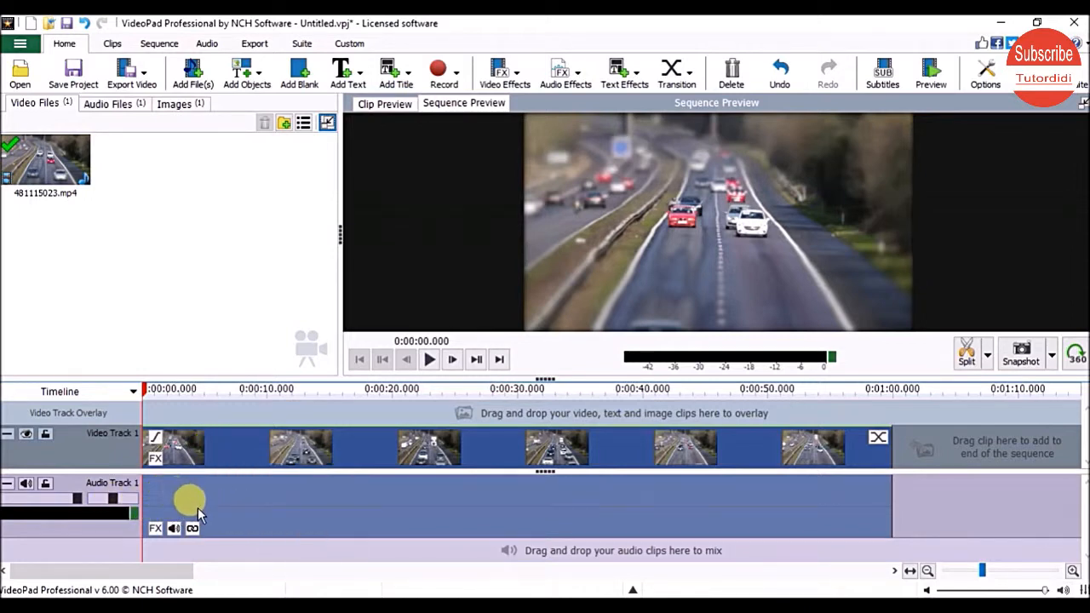